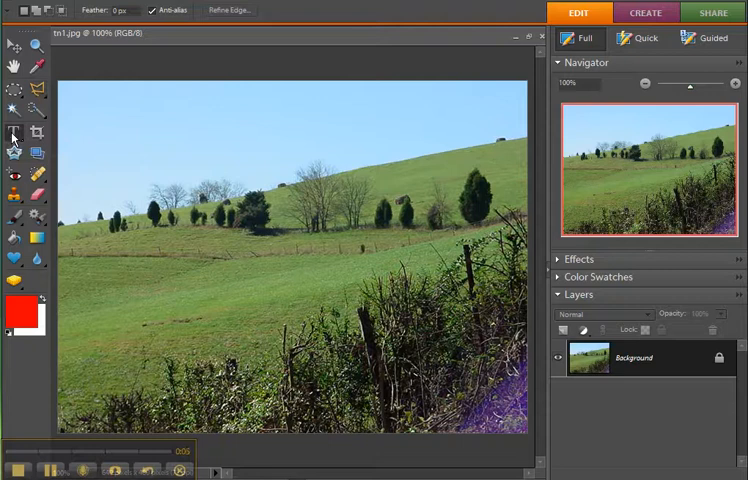
# Pick the Horizontal Type Tool to start a text layer over the sky.
pyautogui.click(14, 134)
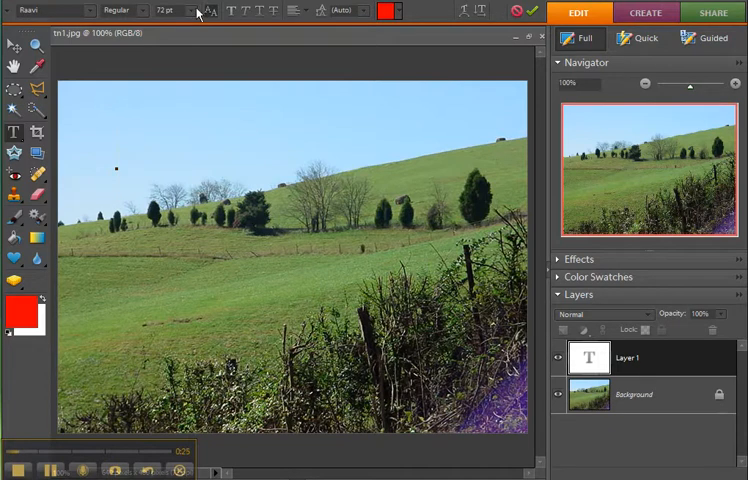
# Keep the type size at 72 pt and switch the text colour to light blue.
pyautogui.click(189, 10)
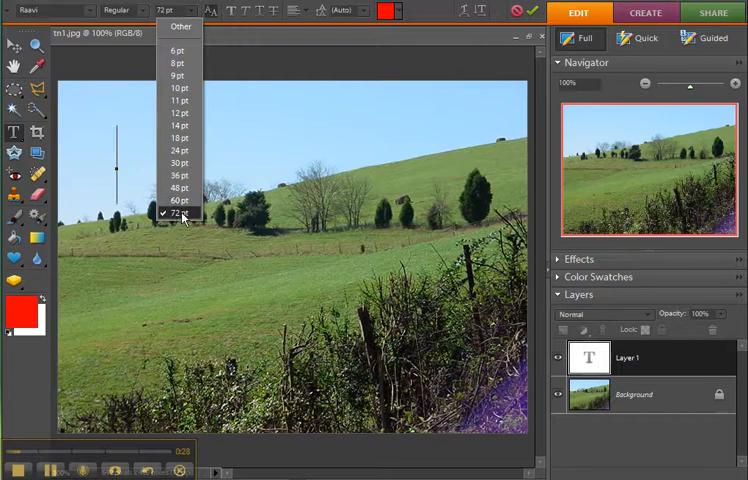
pyautogui.click(177, 213)
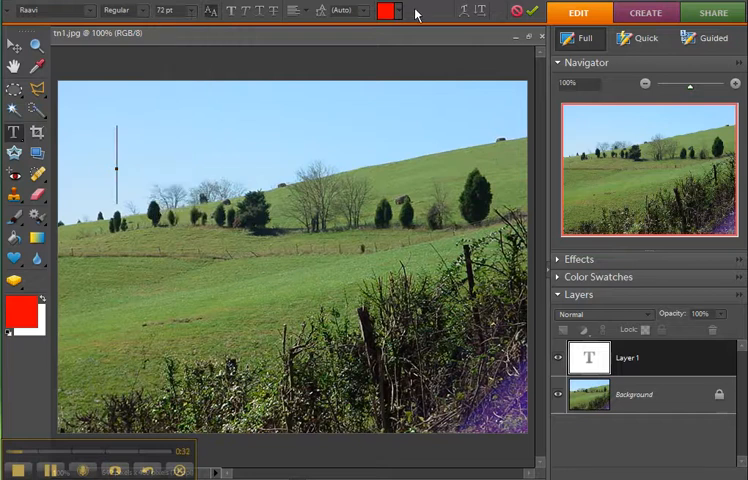
pyautogui.click(389, 11)
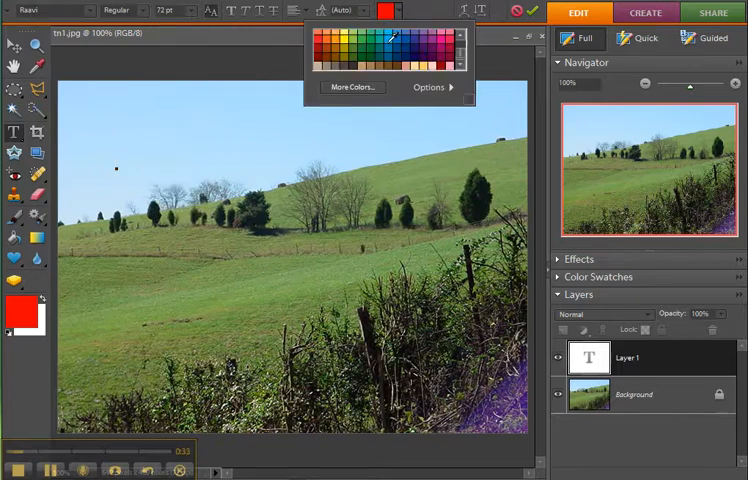
pyautogui.click(389, 38)
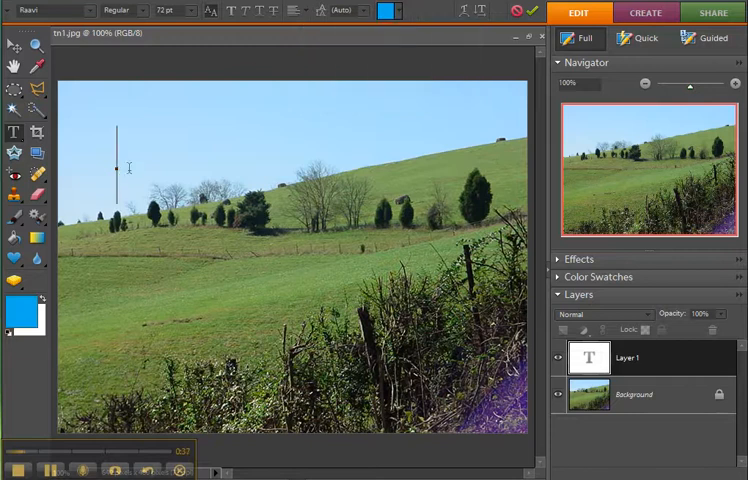
# Type 'Tennessee', colouring 'nessee' dark blue and 'Ten' pink.
pyautogui.write('T')
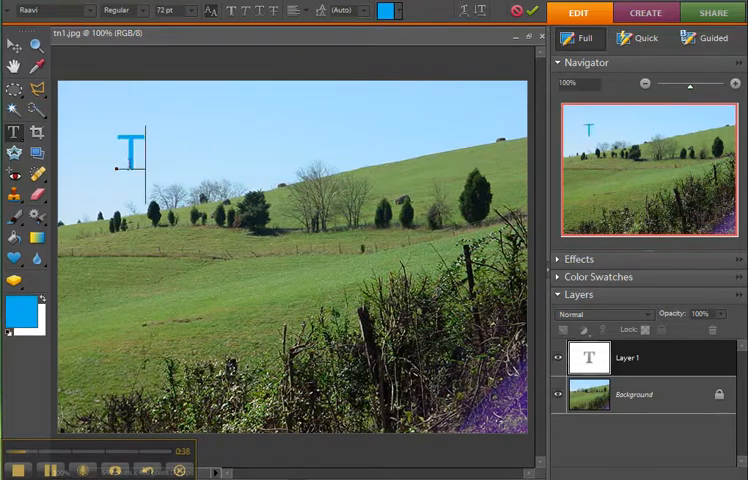
pyautogui.write('ennessee')
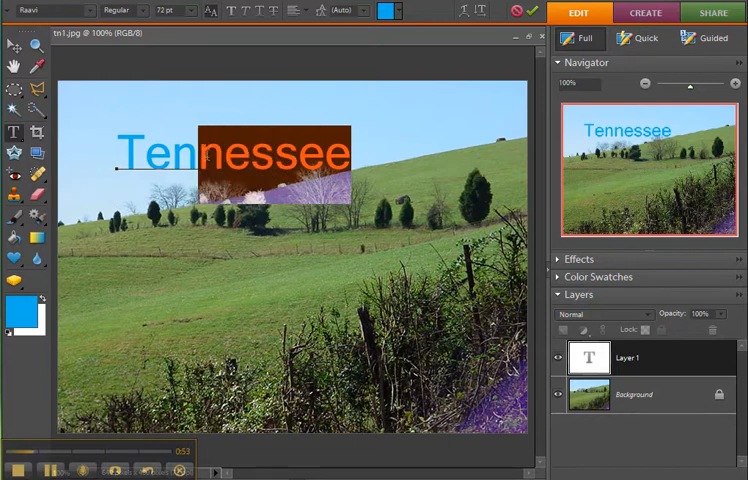
pyautogui.click(387, 11)
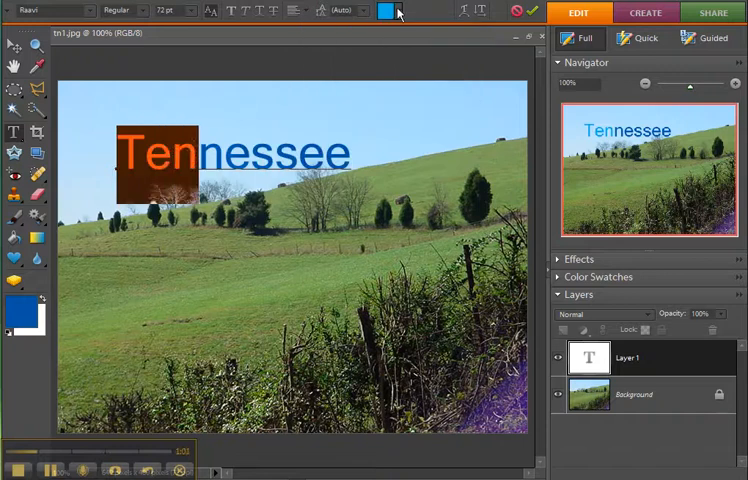
pyautogui.click(385, 11)
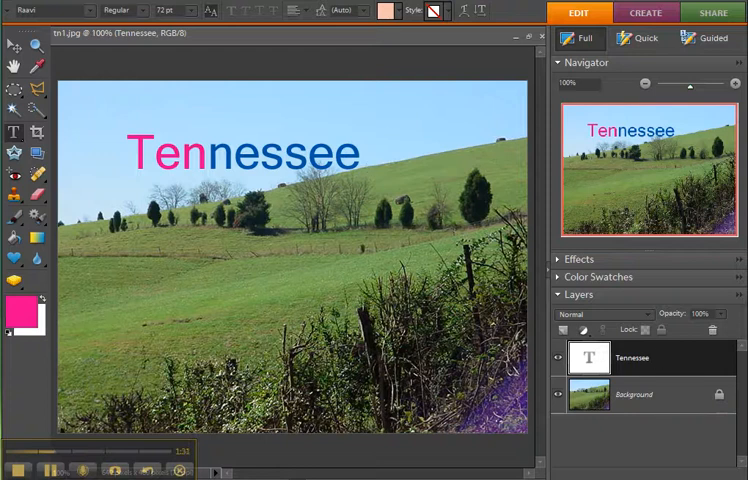
# Commit and reposition the Tennessee text, then delete its layer.
pyautogui.click(14, 53)
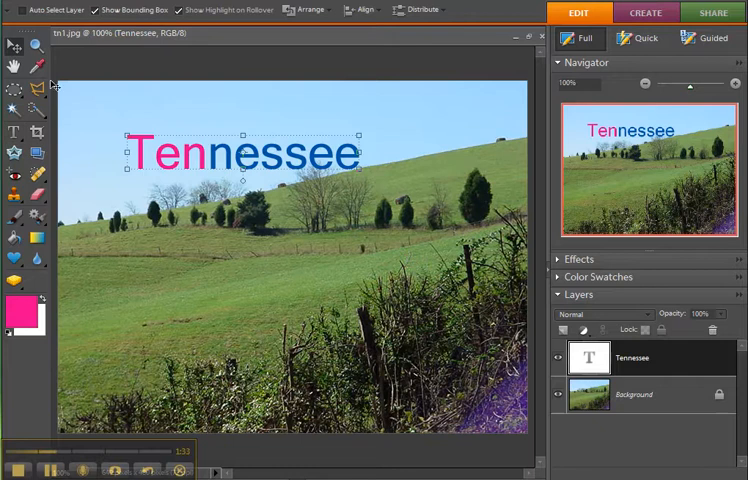
pyautogui.moveTo(240, 152); pyautogui.dragTo(280, 238)
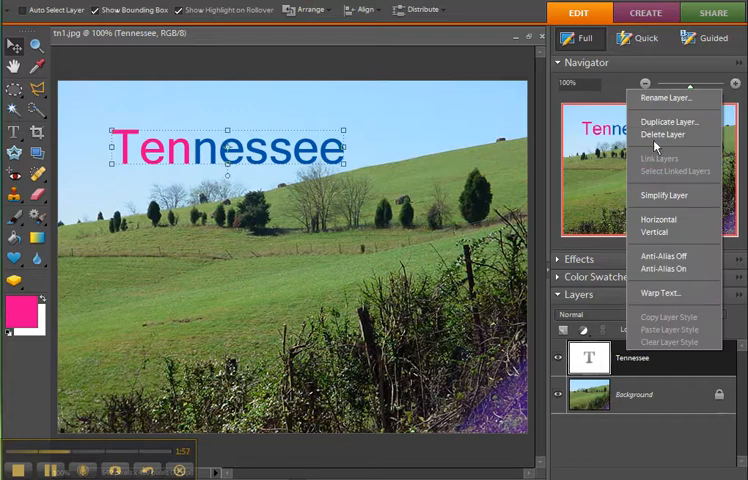
pyautogui.click(663, 134)
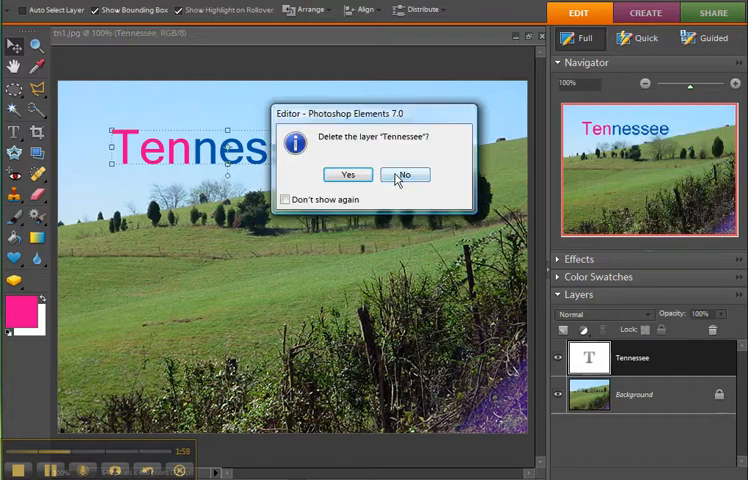
pyautogui.click(347, 174)
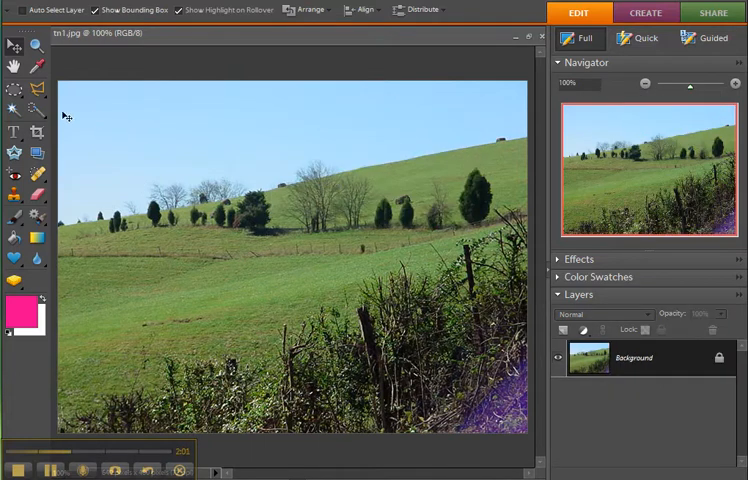
# Type 'Tennessee' with the Horizontal Type Mask Tool to make a text-shaped selection.
pyautogui.click(14, 133)
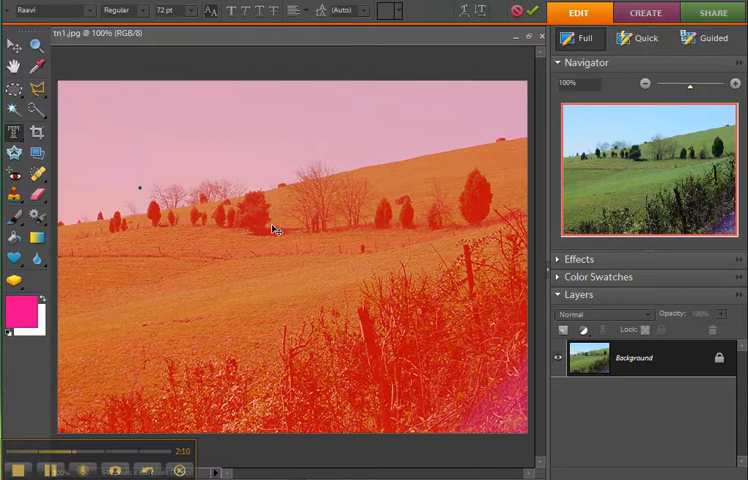
pyautogui.write('Tenness')
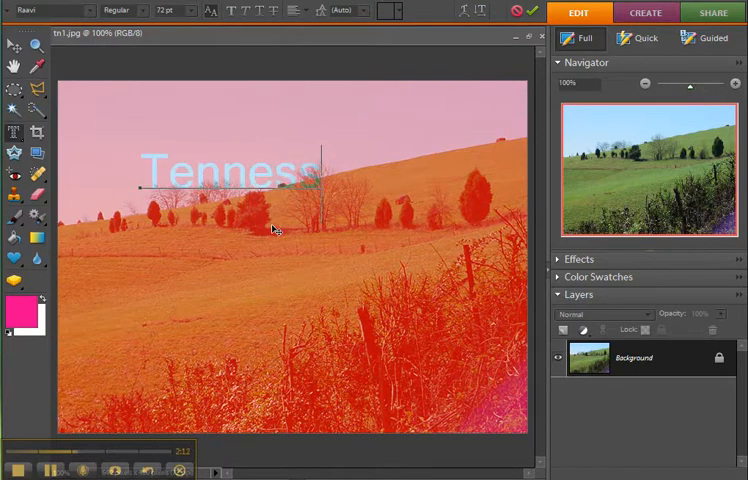
pyautogui.write('ee')
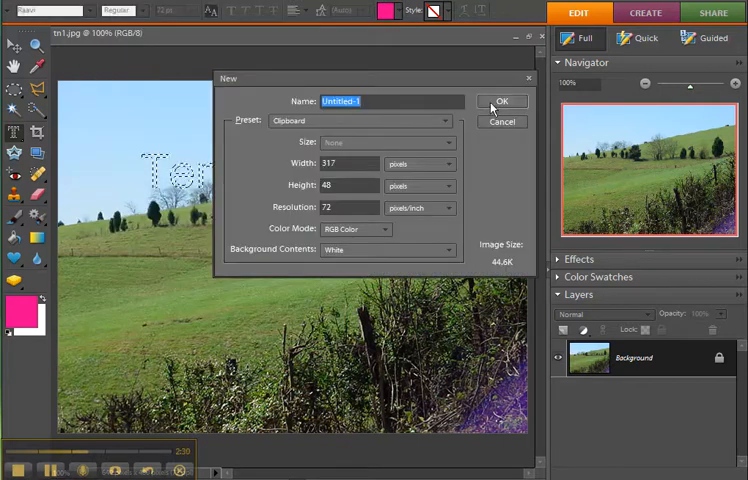
# Paste the cutout into a clipboard-sized blank file, then close it without saving.
pyautogui.click(503, 101)
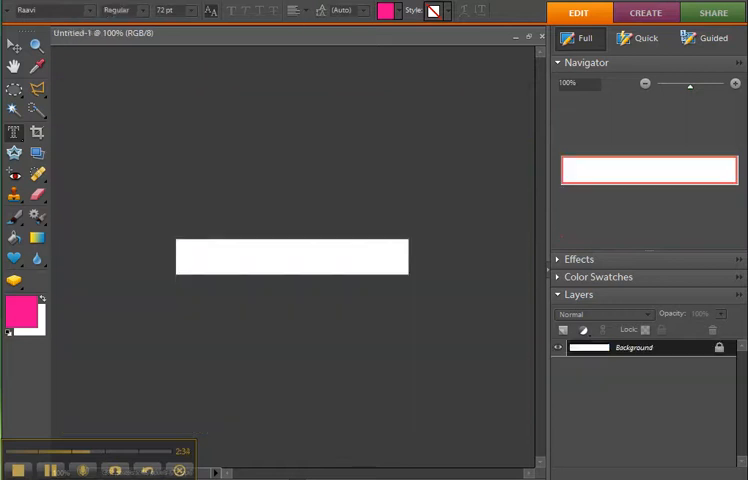
pyautogui.write('Tennessee')
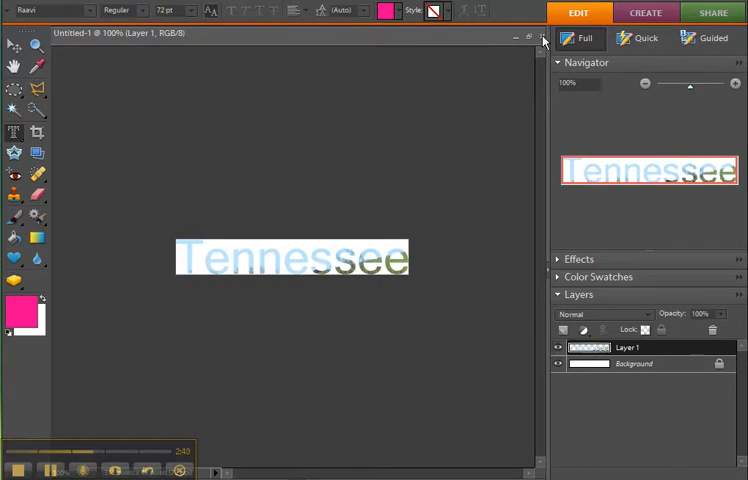
pyautogui.click(544, 40)
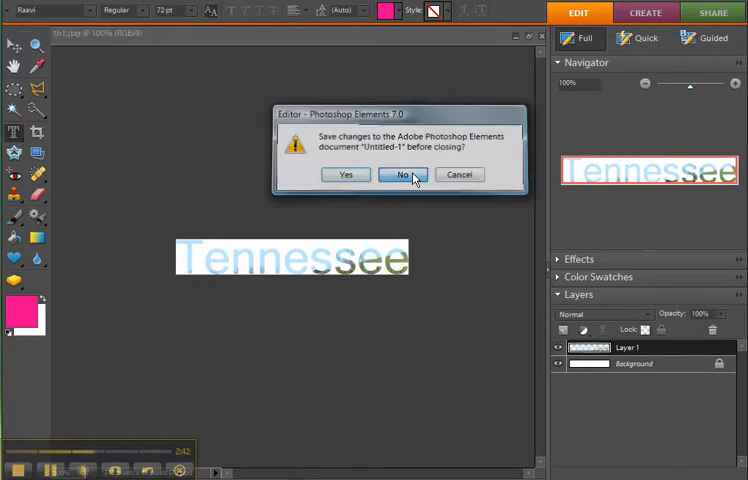
pyautogui.click(403, 174)
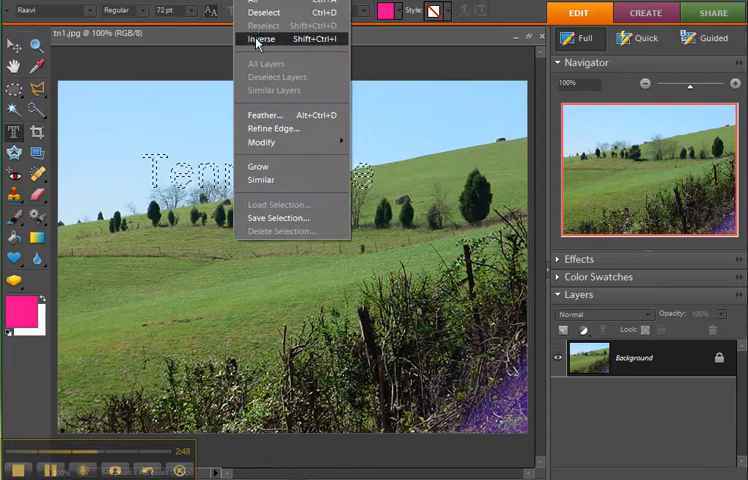
# Invert the selection and delete to whiten the area around the Tennessee letters.
pyautogui.click(261, 38)
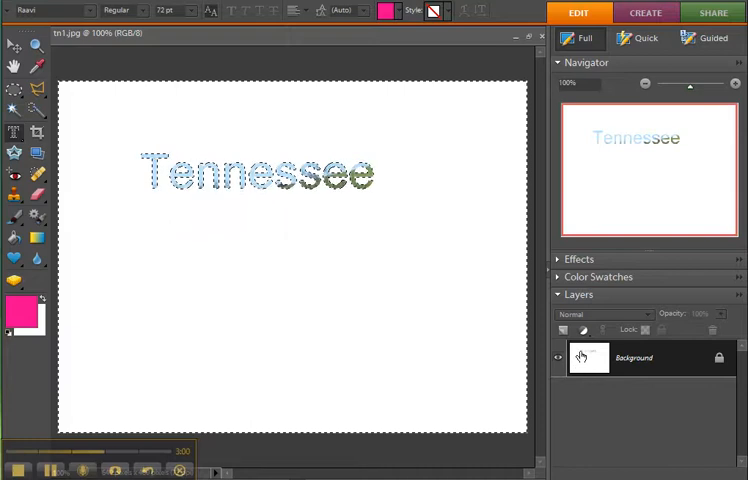
pyautogui.moveTo(588, 358)
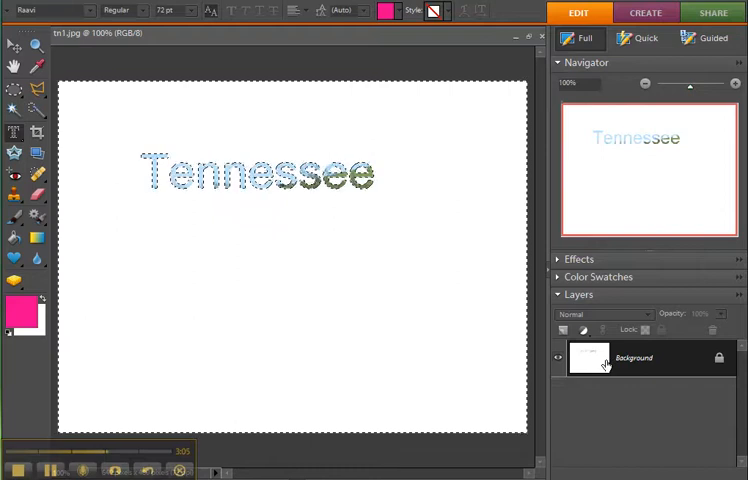
pyautogui.moveTo(602, 362)
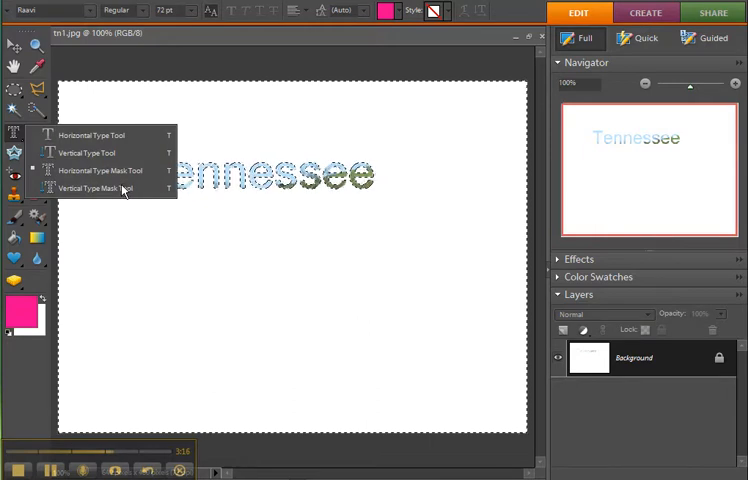
pyautogui.moveTo(80, 156)
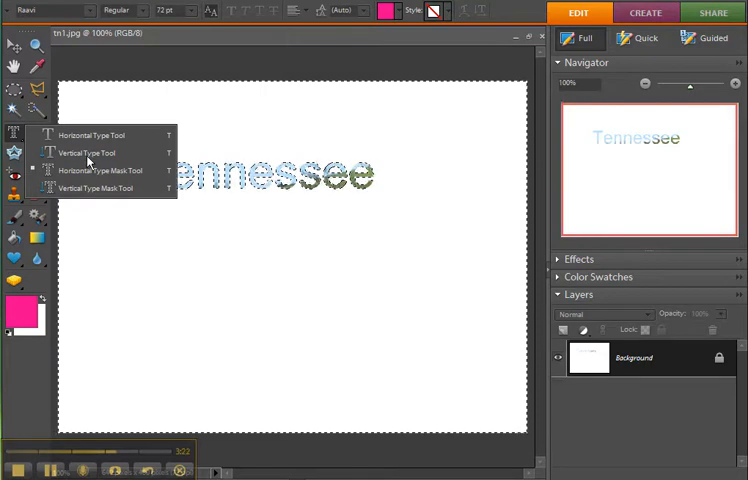
pyautogui.moveTo(135, 135)
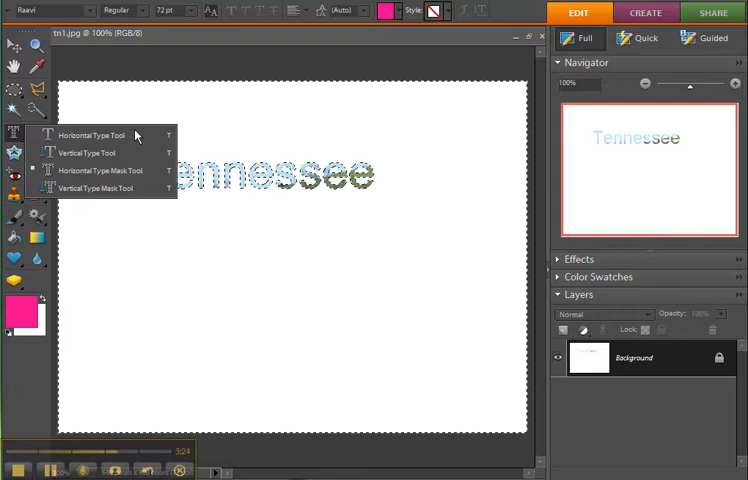